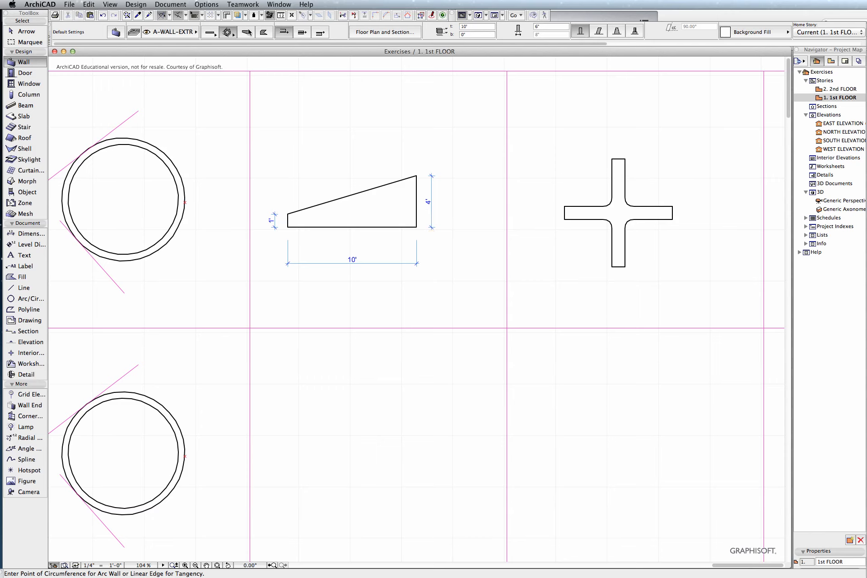
Step: Draw a 10' trapezoid wall in the lower cell, tapering from 1' to 4' thick
left_click(246, 32)
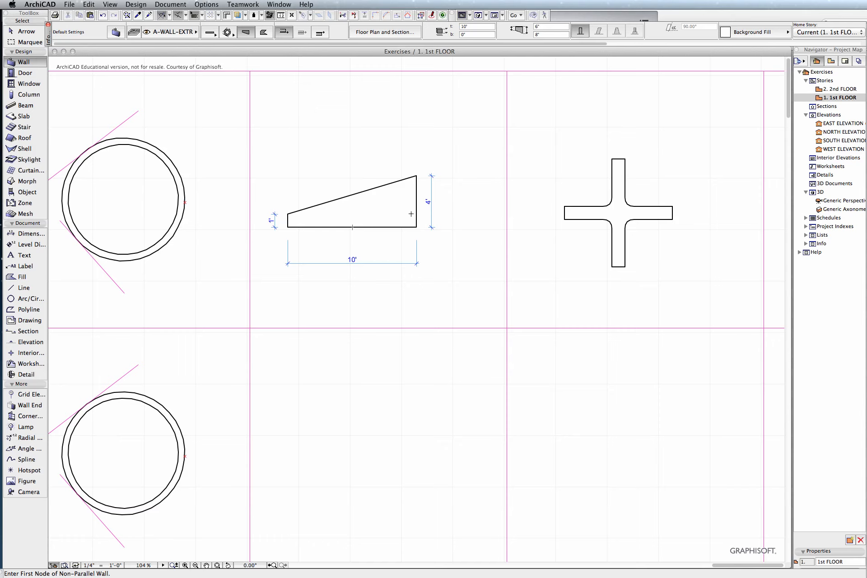
mouse_move(437, 239)
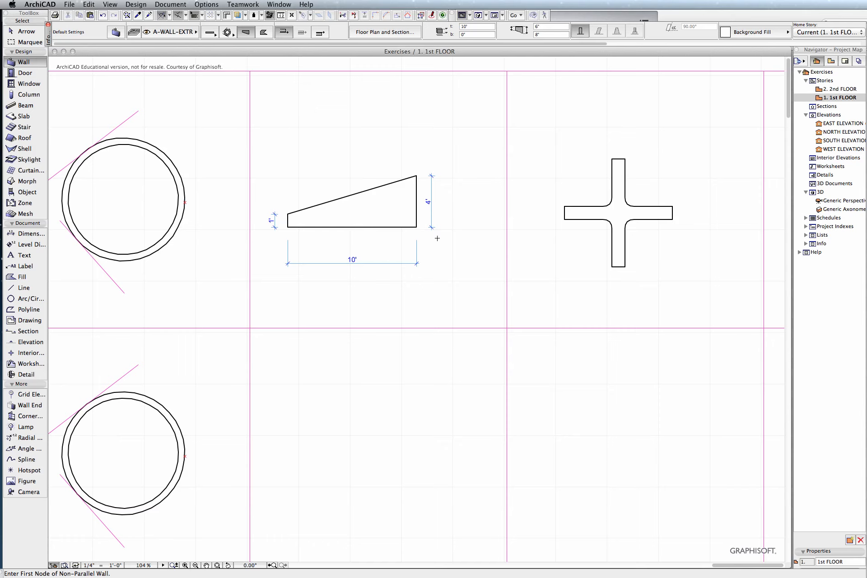
mouse_move(432, 213)
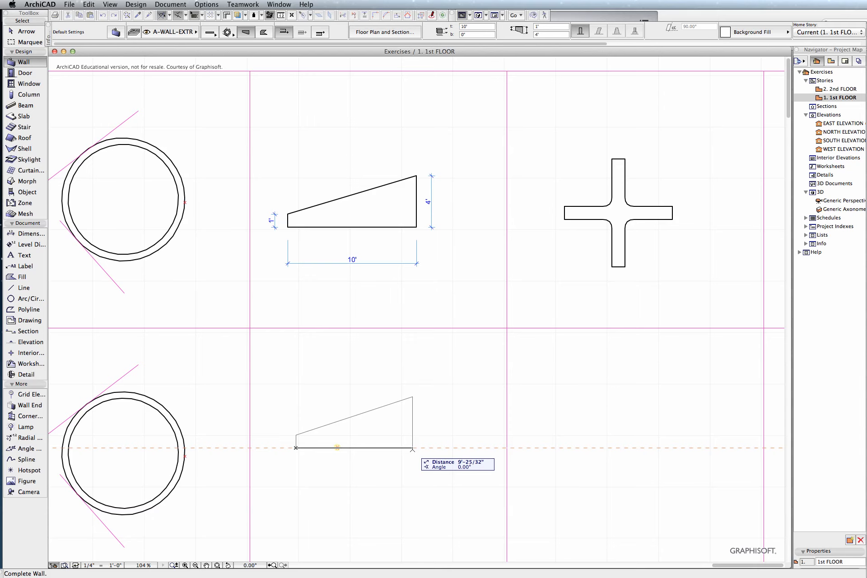
type("10")
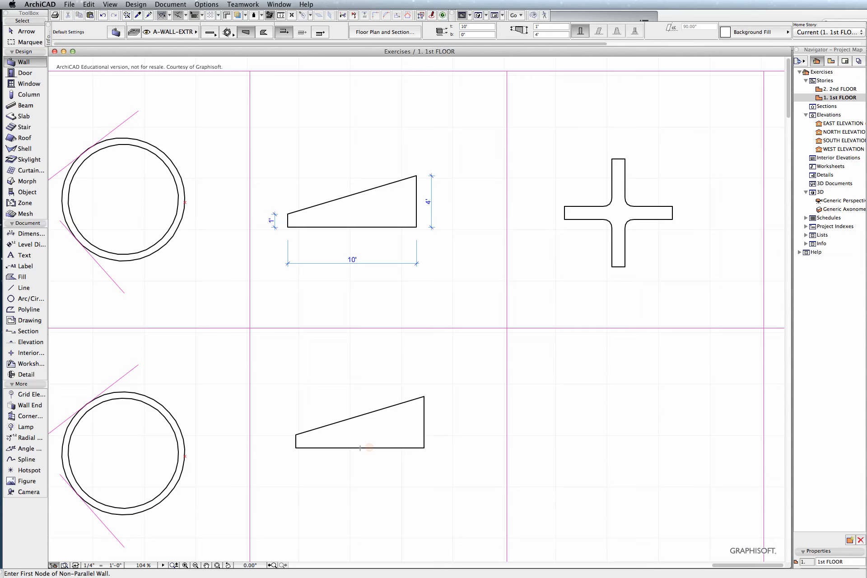
Step: Select the top and right arms of the cross walls and drag them off the junction
left_click(841, 200)
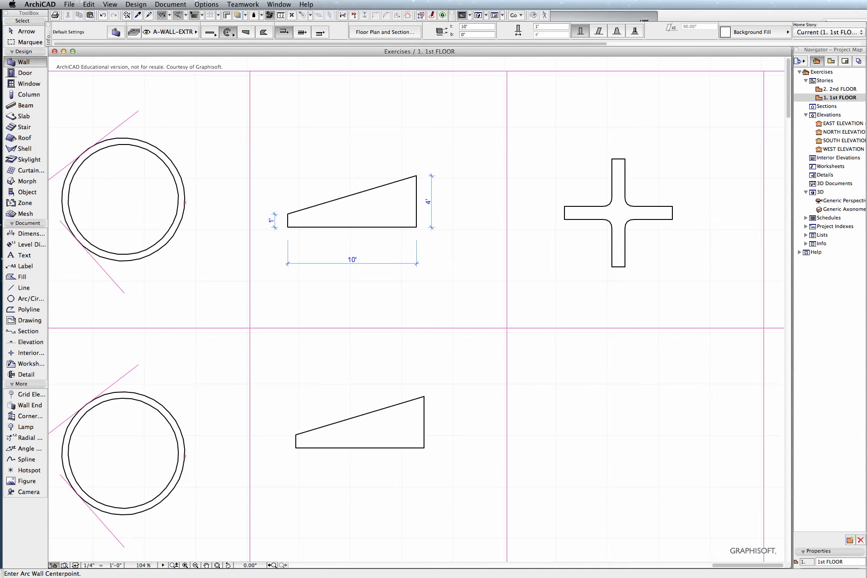
scroll("right", 3)
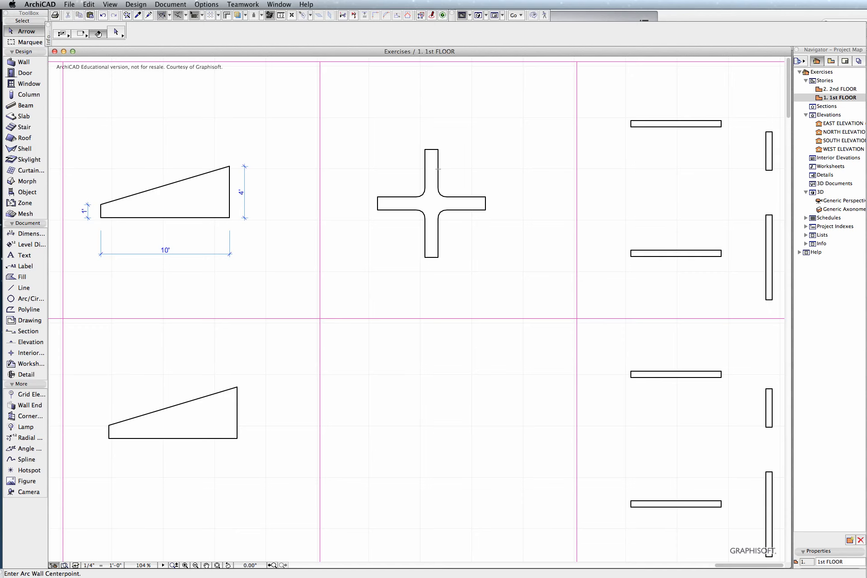
left_click(465, 206)
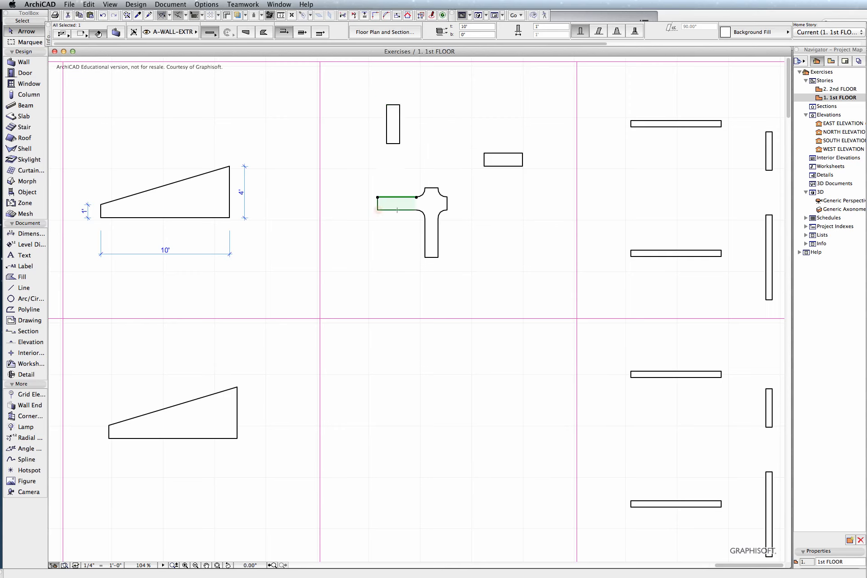
mouse_move(378, 209)
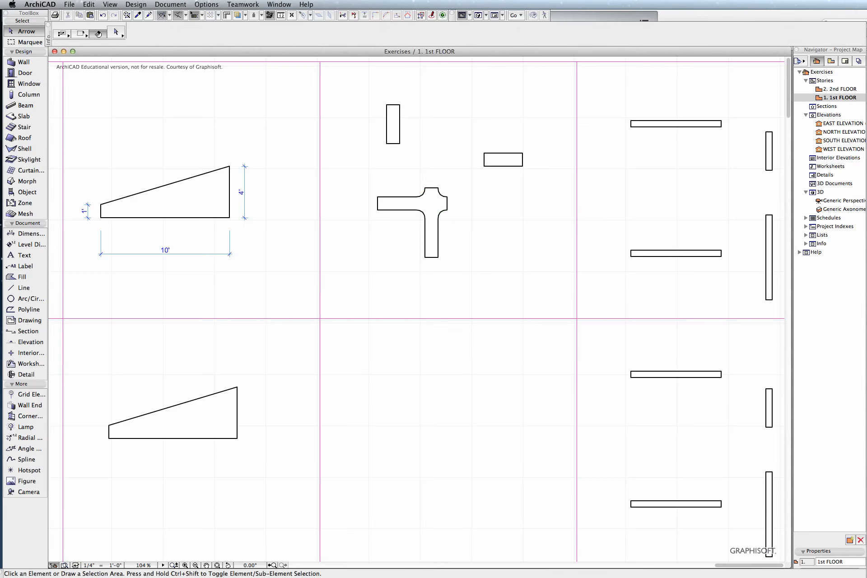
left_click(24, 63)
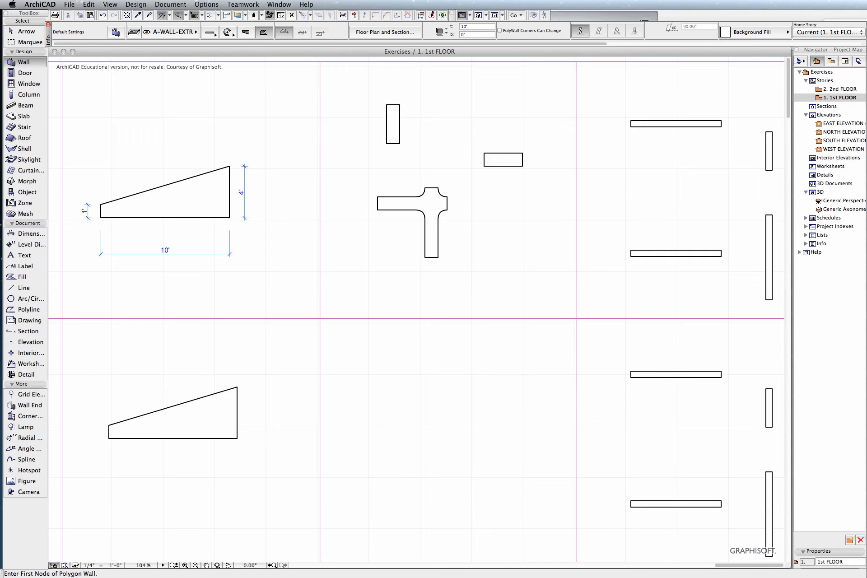
mouse_move(285, 32)
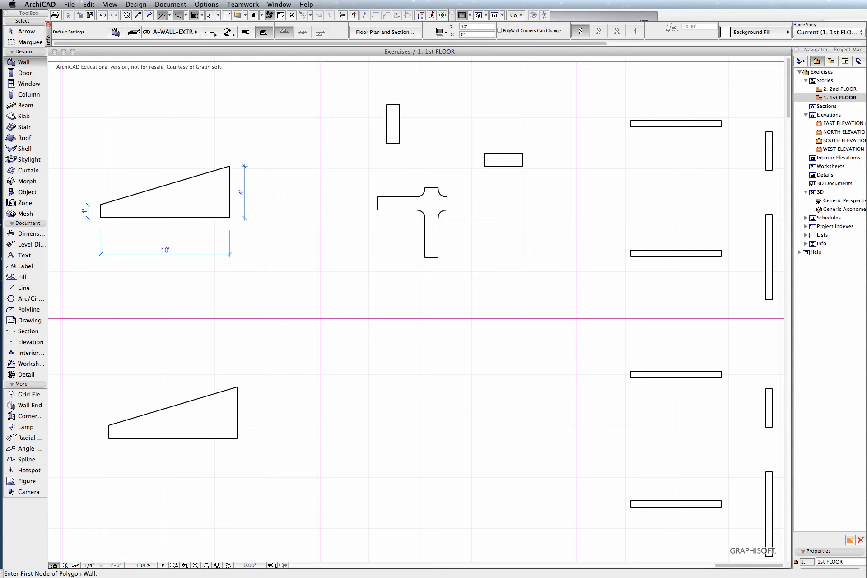
left_click(367, 349)
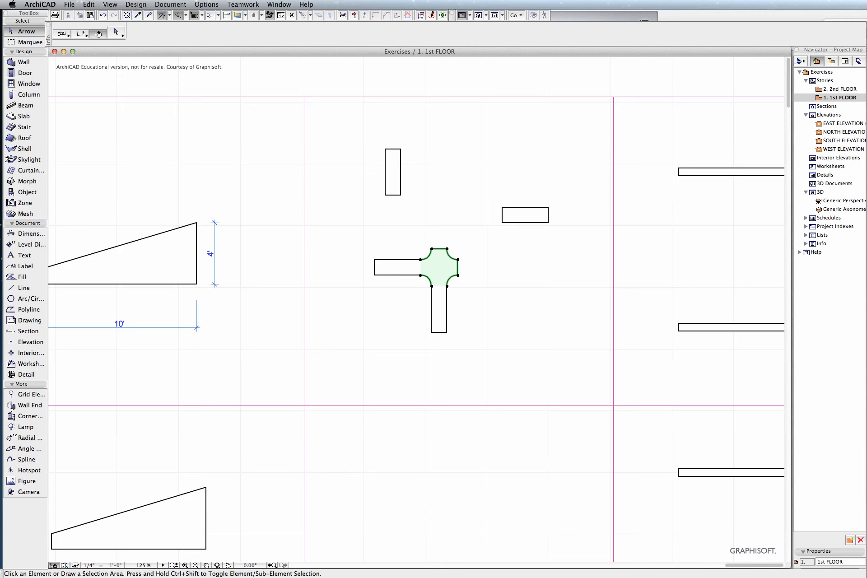
Step: Zoom into an empty cell and ready the Wall tool in polygon mode
left_click(417, 268)
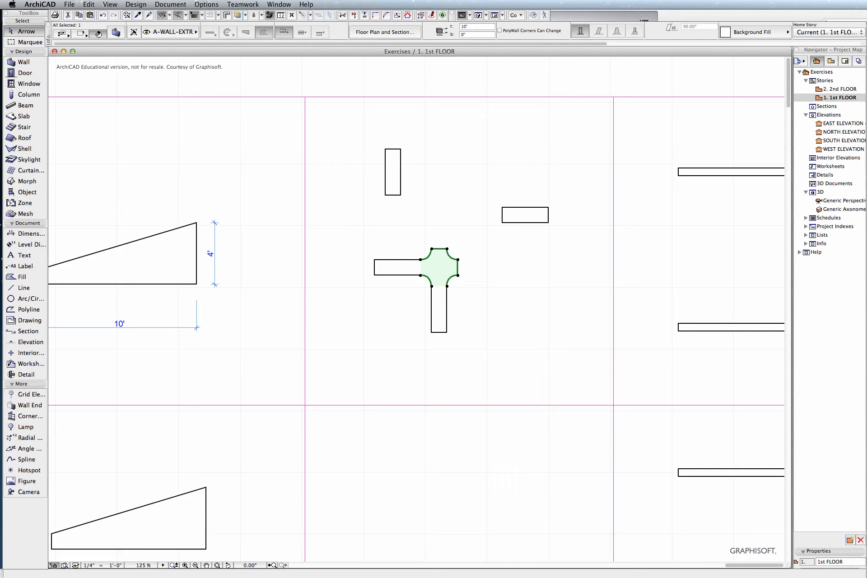
mouse_move(457, 251)
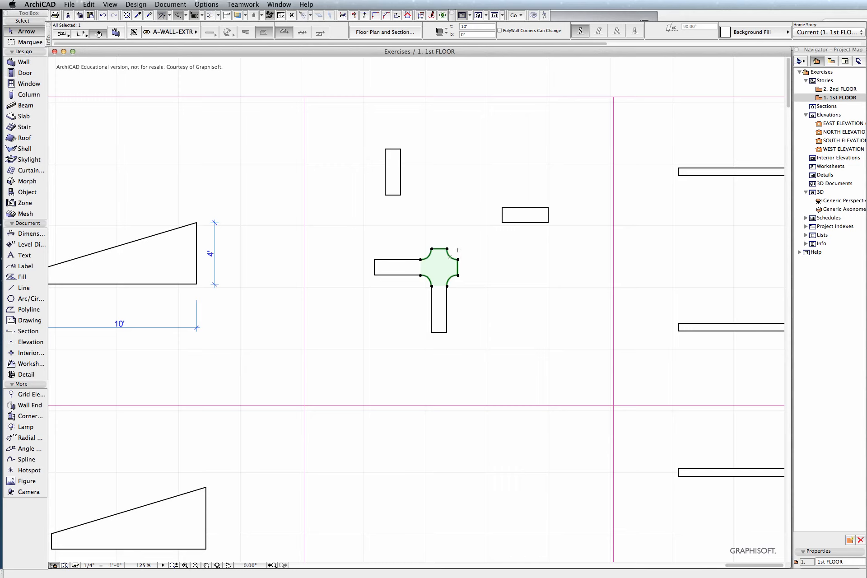
mouse_move(450, 292)
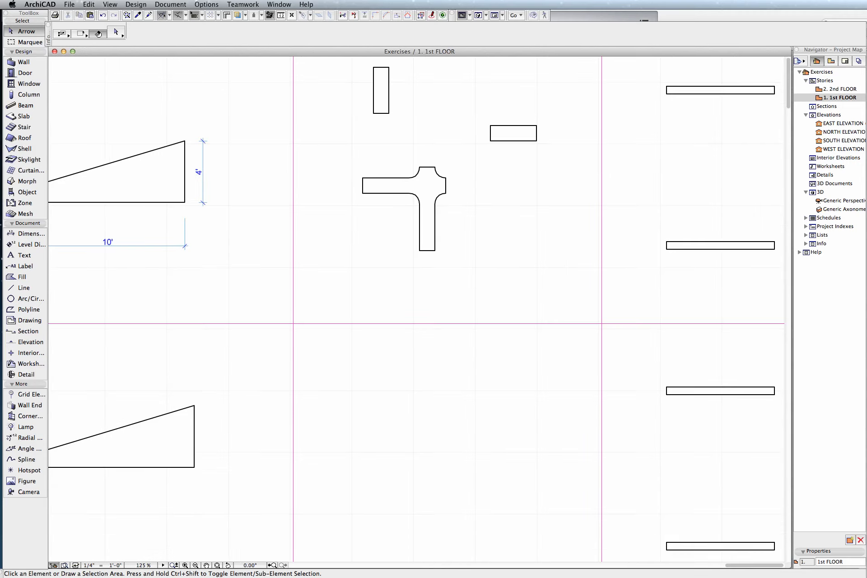
scroll("up", 3)
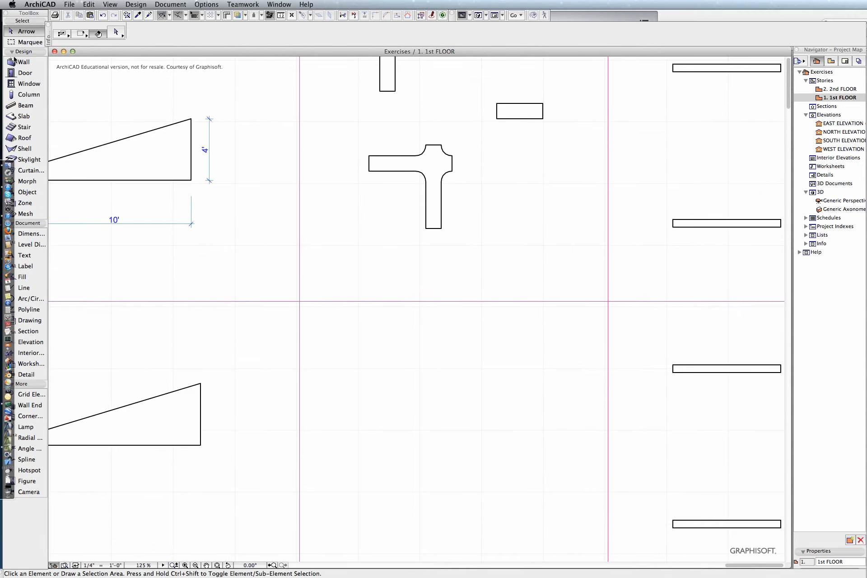
left_click(23, 62)
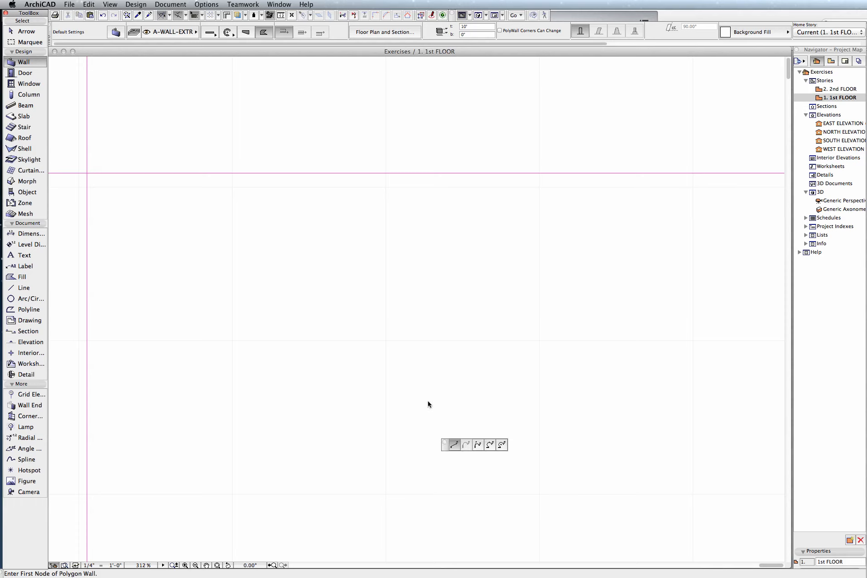
Step: Draw a closed octagon wall with 1' sides turning 45° at each corner
left_click(416, 402)
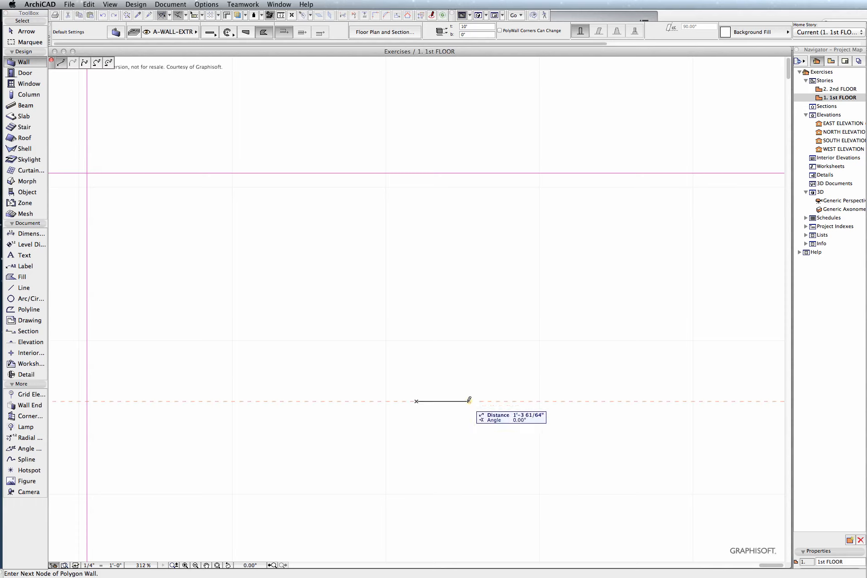
mouse_move(459, 357)
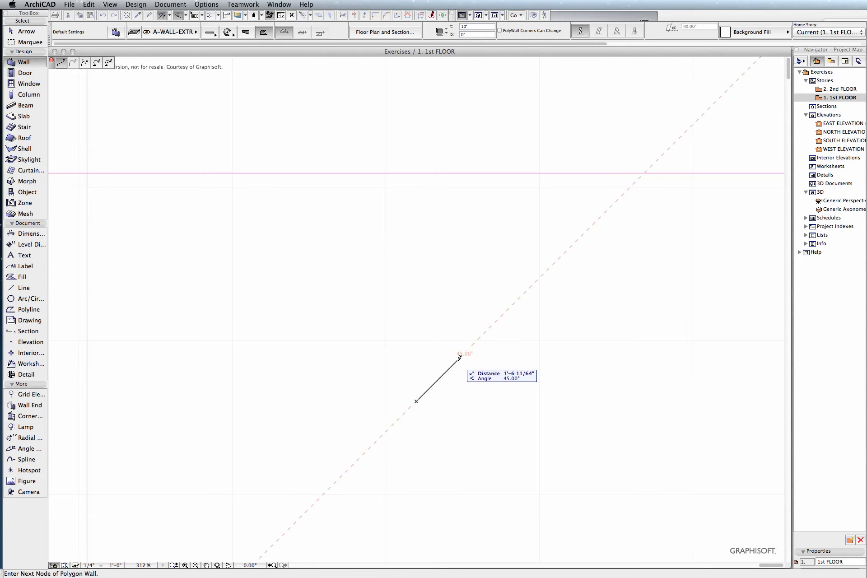
mouse_move(480, 399)
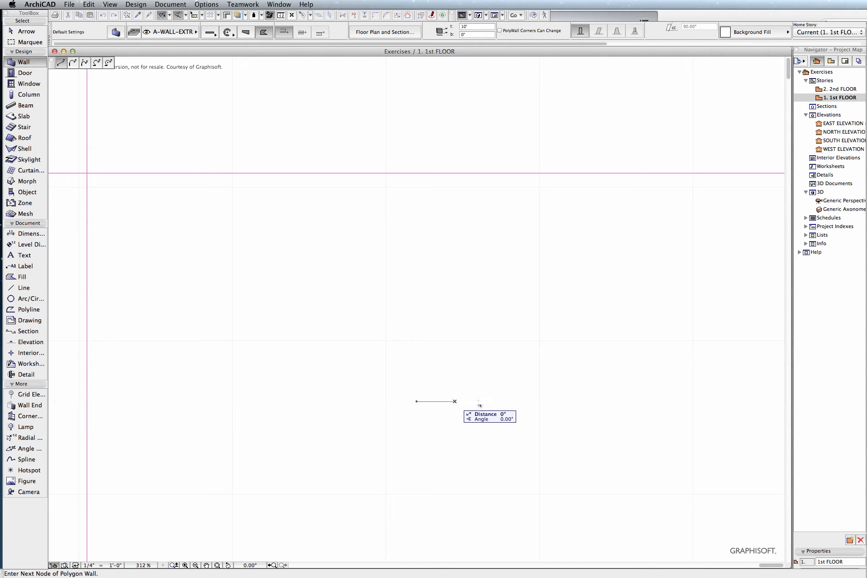
mouse_move(455, 400)
type("1")
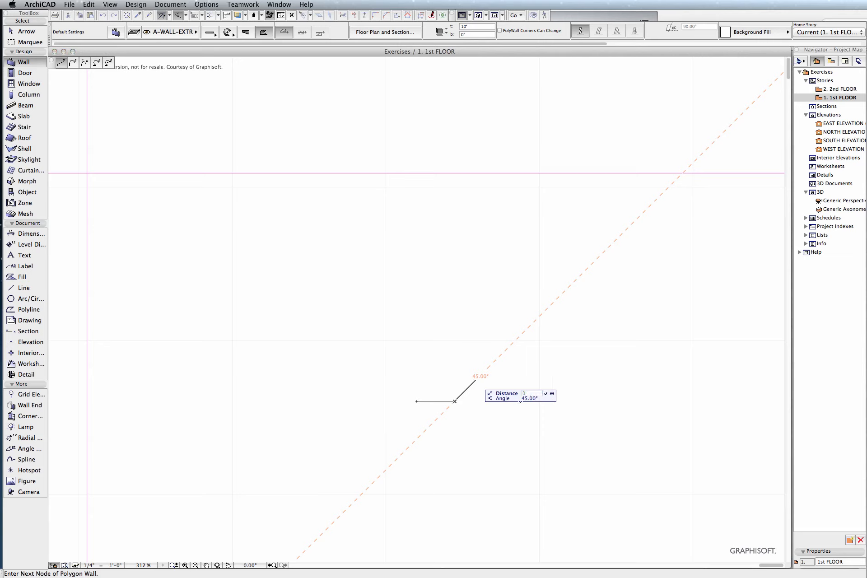
key("Escape")
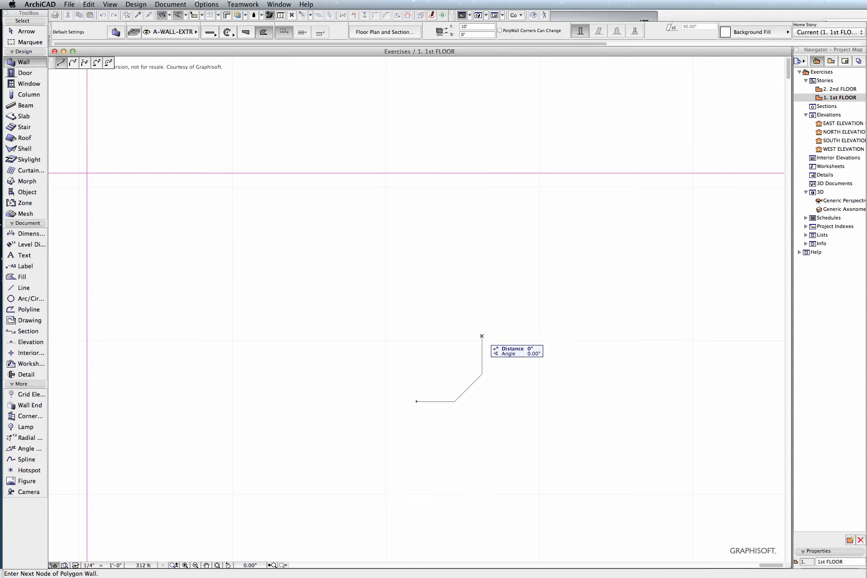
mouse_move(481, 336)
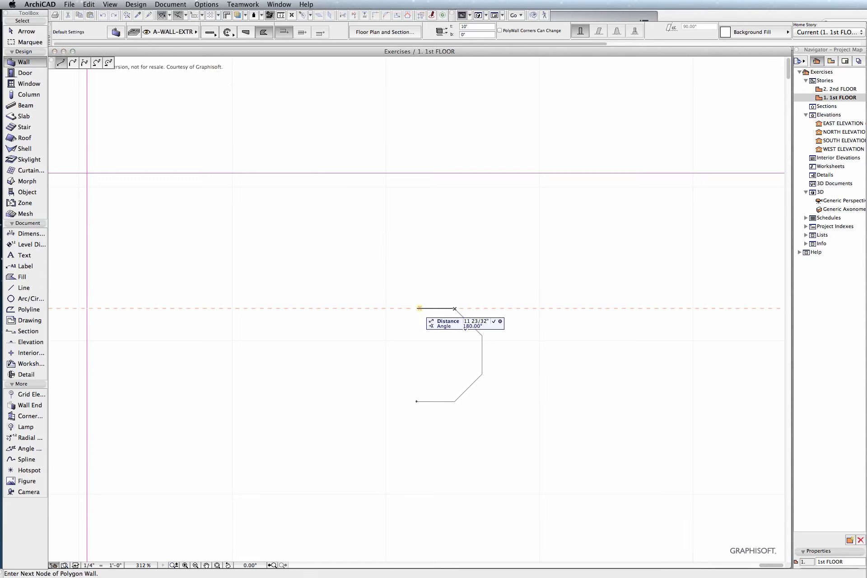
left_click(417, 309)
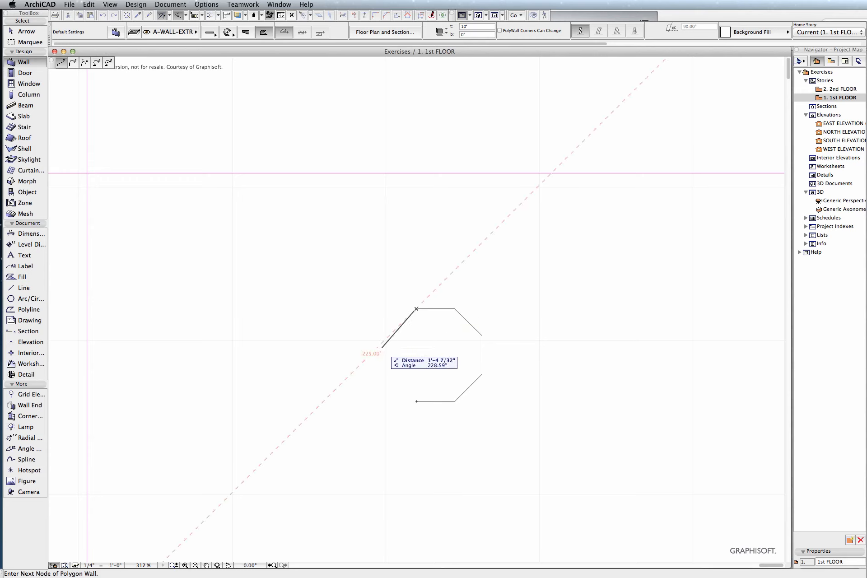
mouse_move(417, 309)
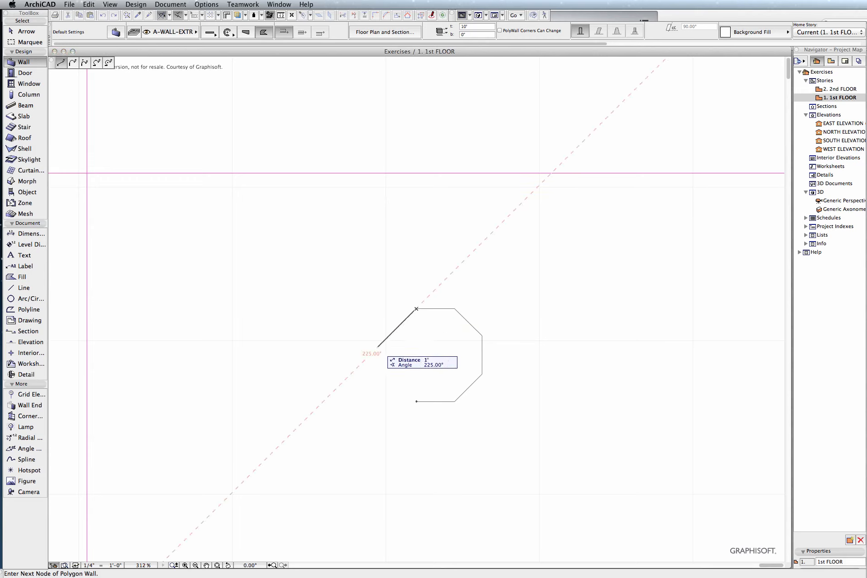
mouse_move(389, 382)
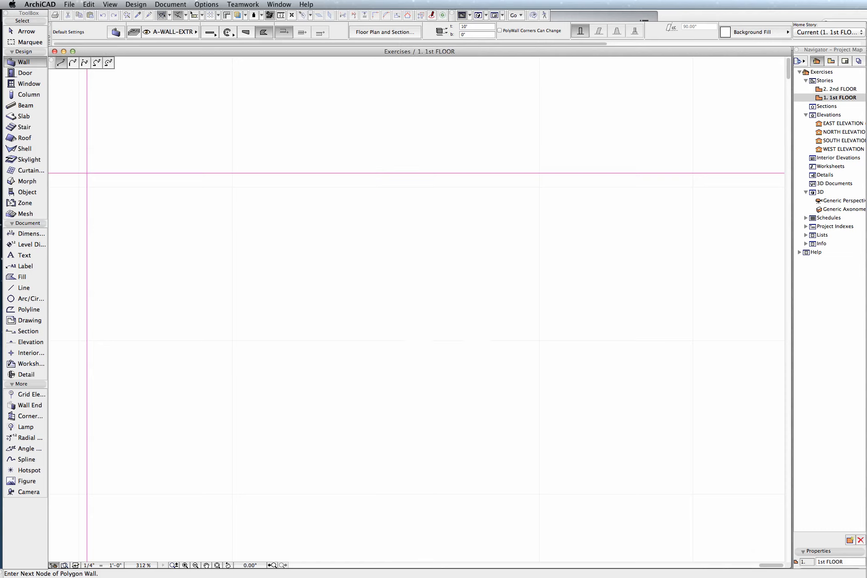
left_click(391, 390)
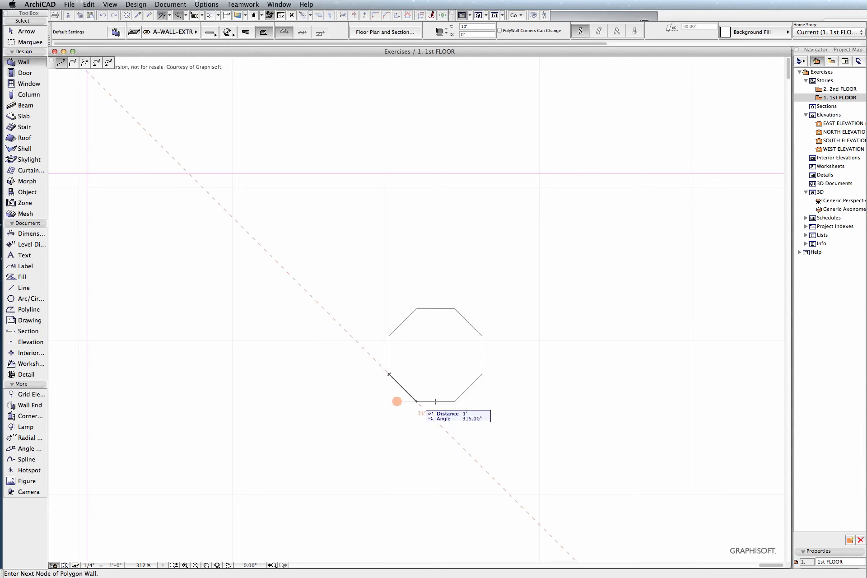
left_click(395, 402)
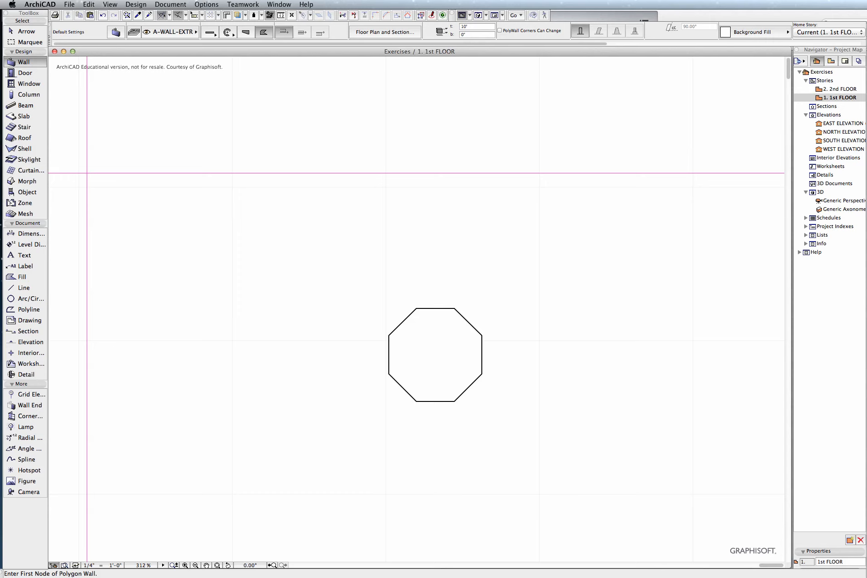
Step: Select the octagon wall and curve its four diagonal edges inward into concave arcs
left_click(25, 31)
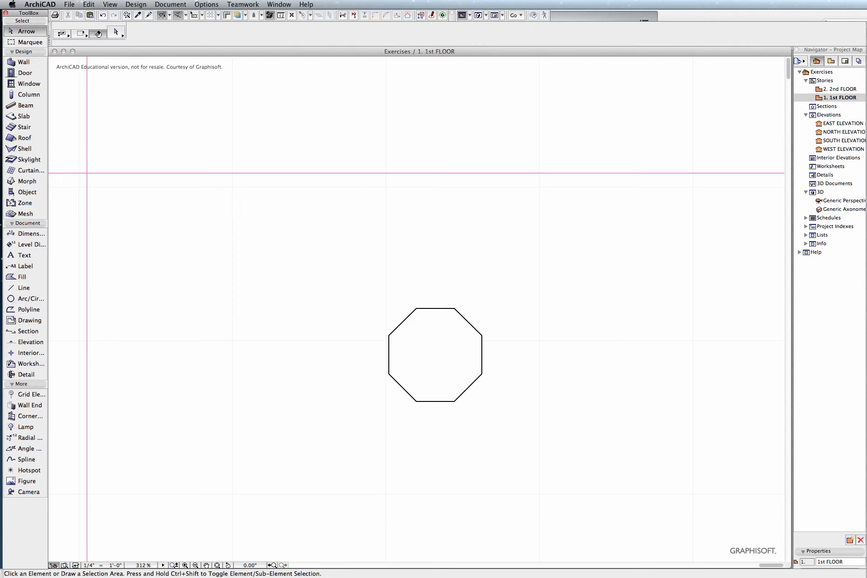
left_click(435, 353)
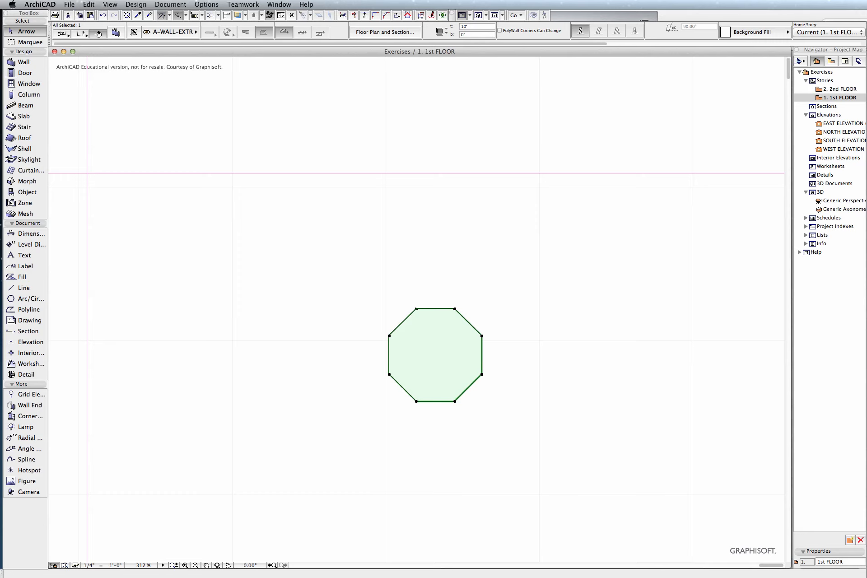
mouse_move(453, 307)
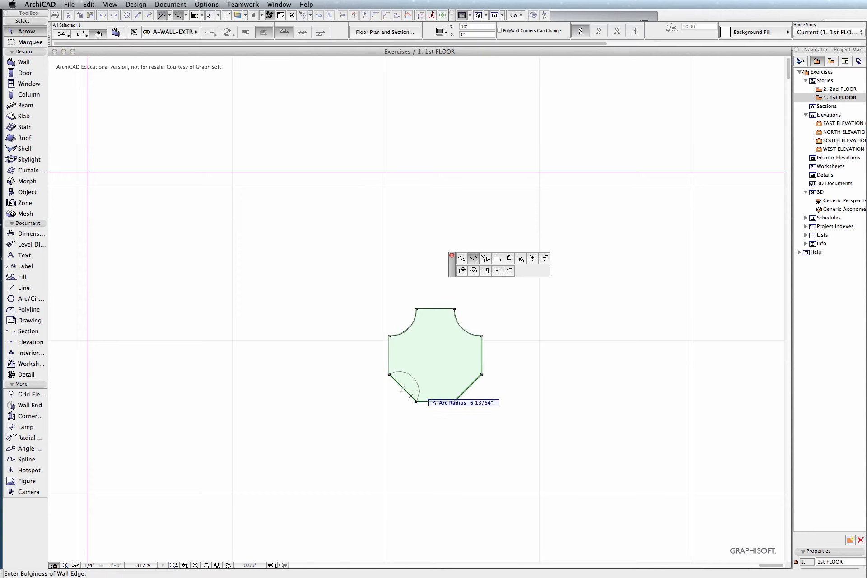
left_click(405, 389)
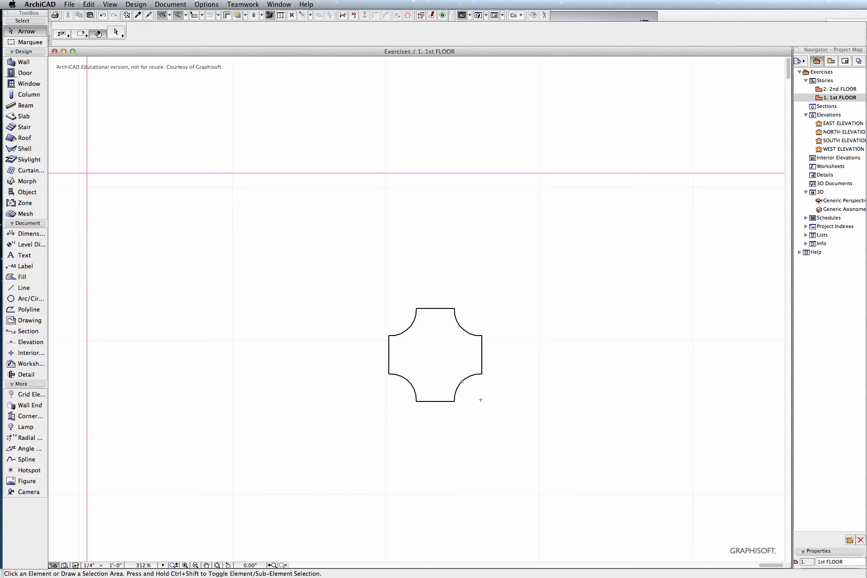
Step: Draw straight walls extending from the octagon's top, right and left sides
left_click(24, 63)
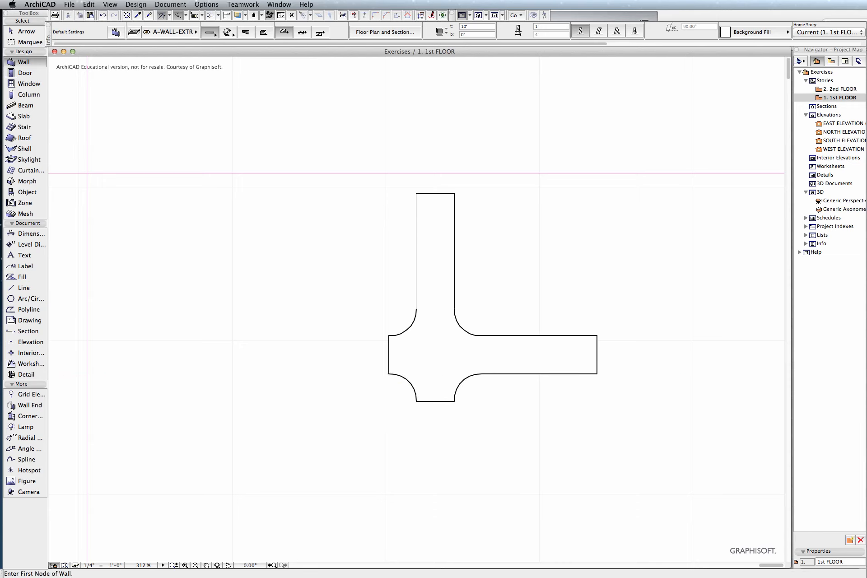
left_click(389, 337)
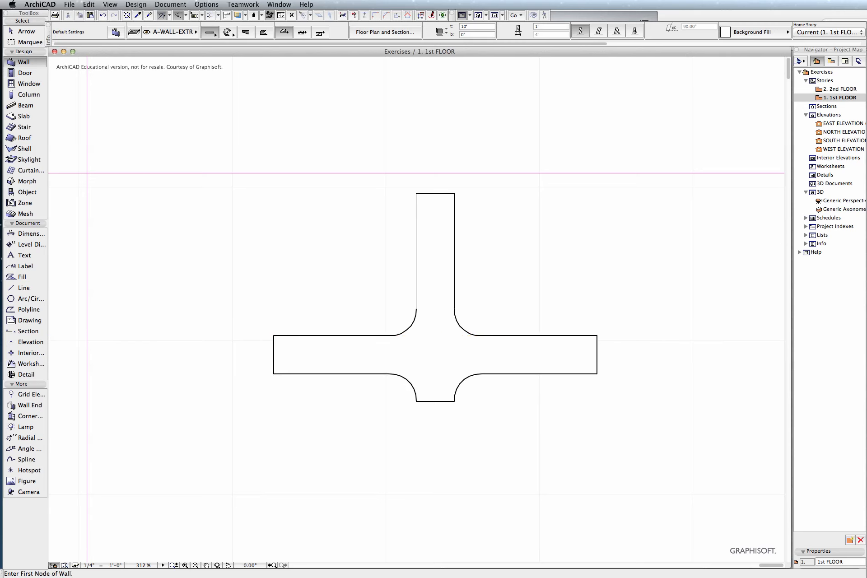
left_click(416, 401)
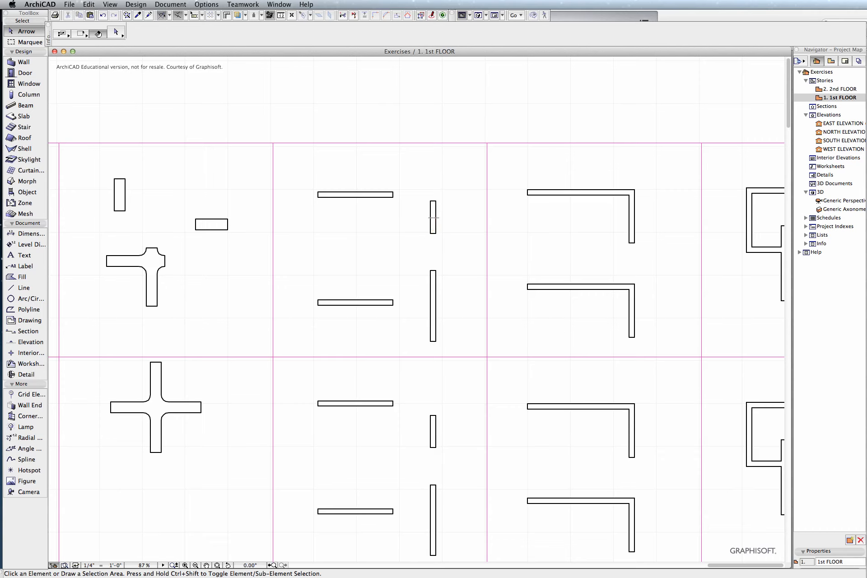
Step: Intersect the short vertical wall with the upper horizontal wall into an L corner
left_click(433, 217)
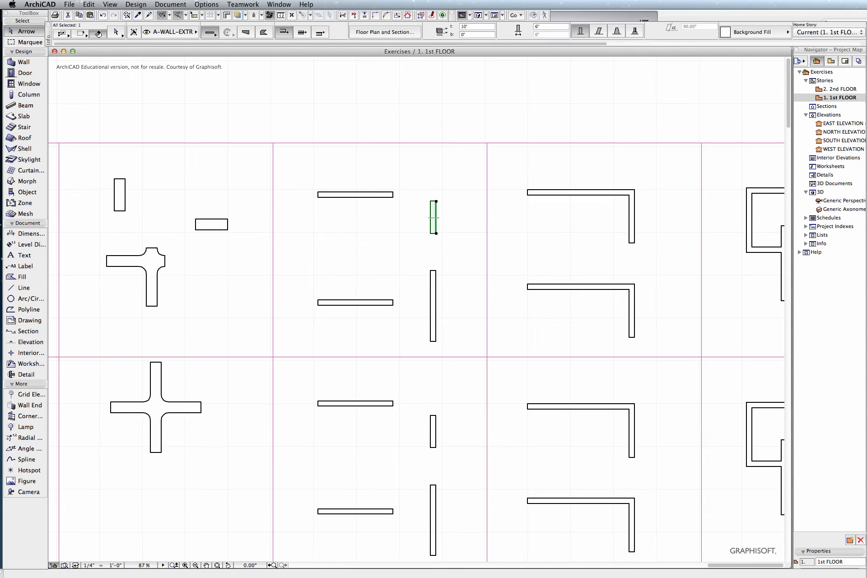
left_click(356, 194)
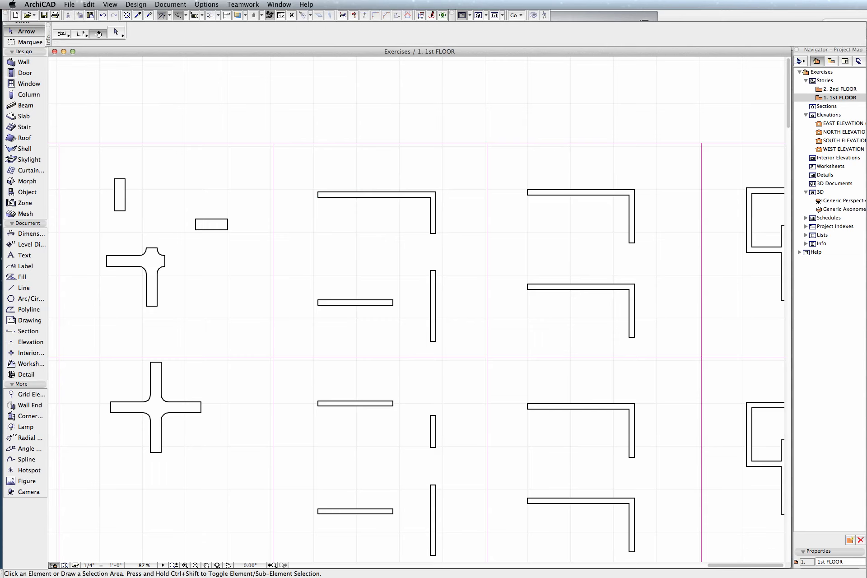
Step: Select the lower horizontal wall and start stretching its end
left_click(355, 302)
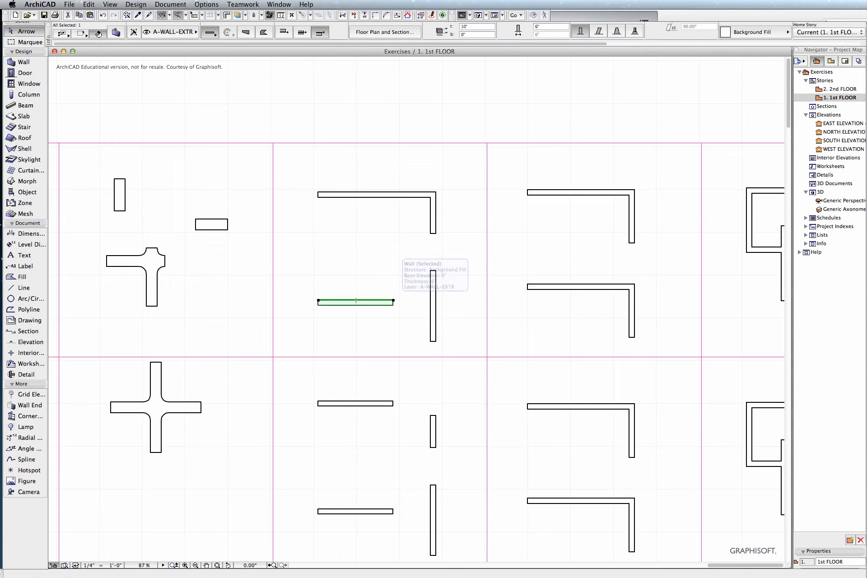
left_click(356, 301)
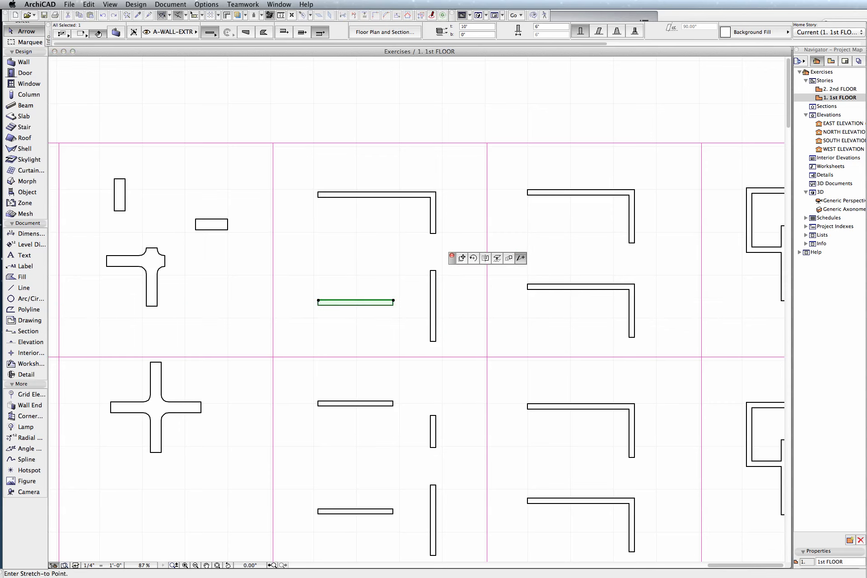
mouse_move(520, 258)
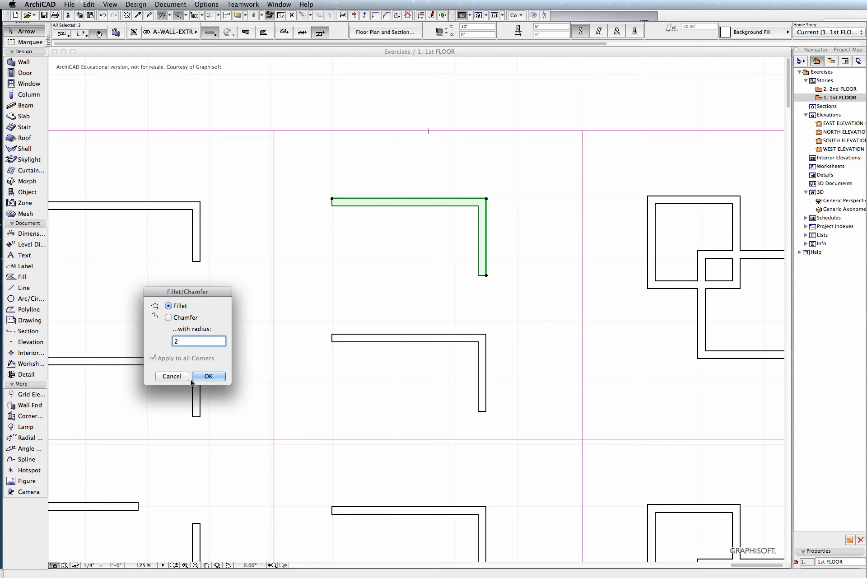
Step: Fillet the upper L corner with radius 2 and switch the treatment to Chamfer
left_click(209, 376)
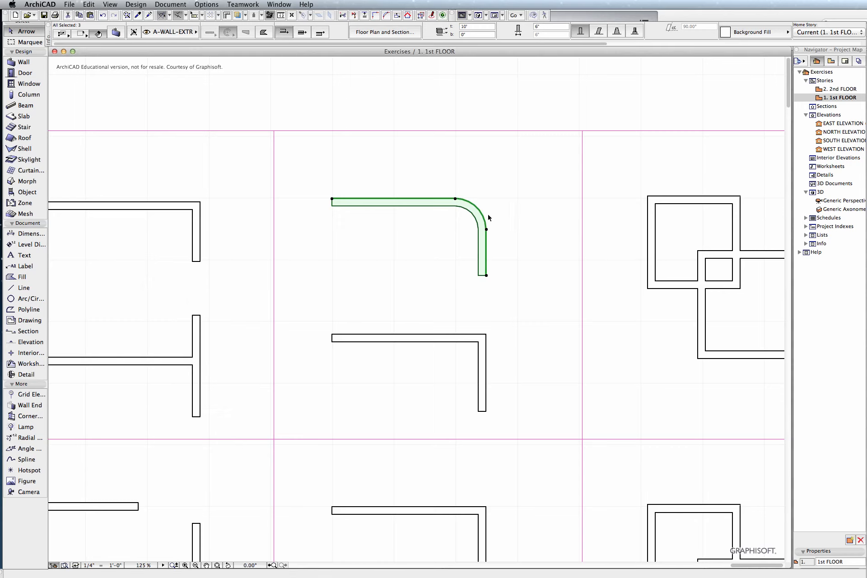
mouse_move(418, 198)
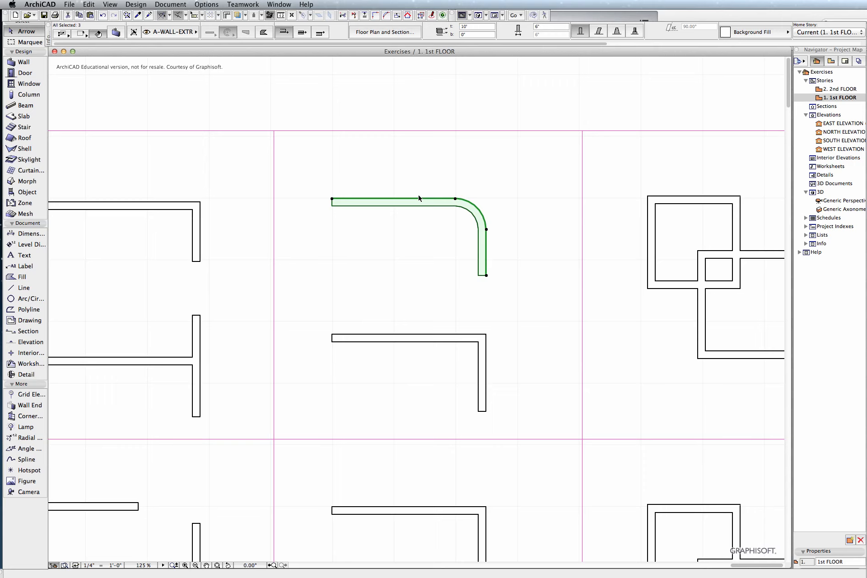
left_click(407, 338)
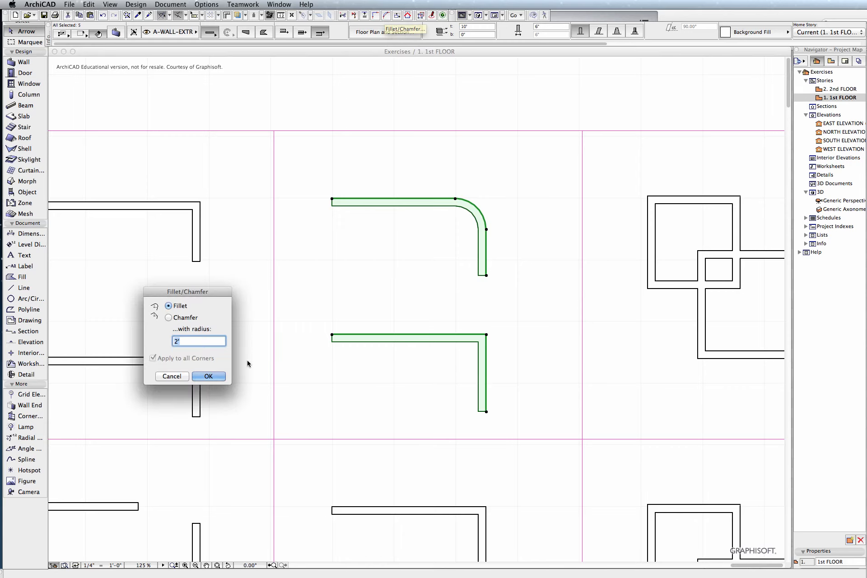
left_click(168, 318)
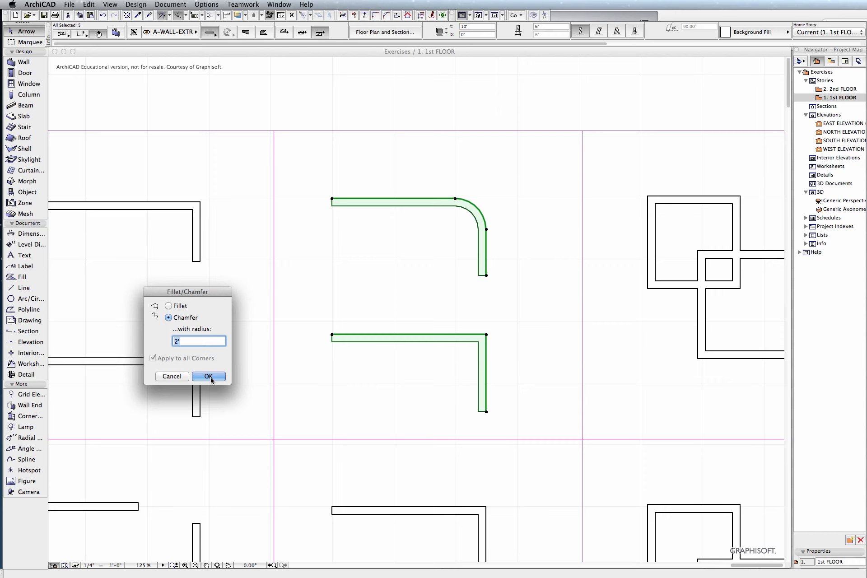
left_click(208, 376)
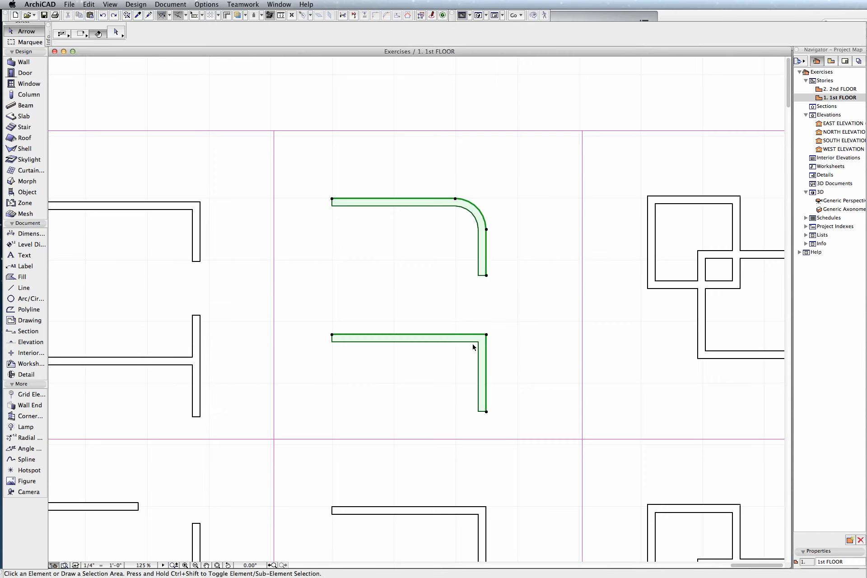
Step: Chamfer the lower L corner formed by its horizontal and vertical walls
left_click(409, 336)
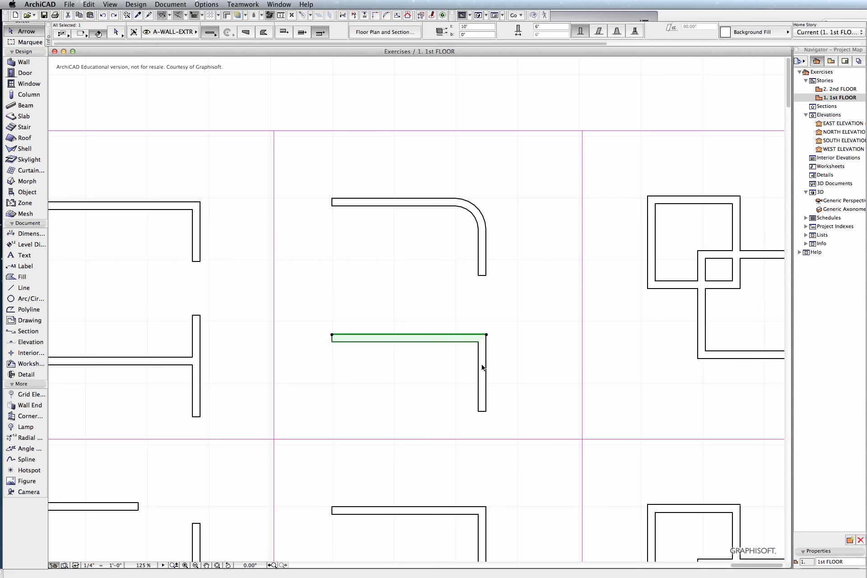
left_click(483, 370)
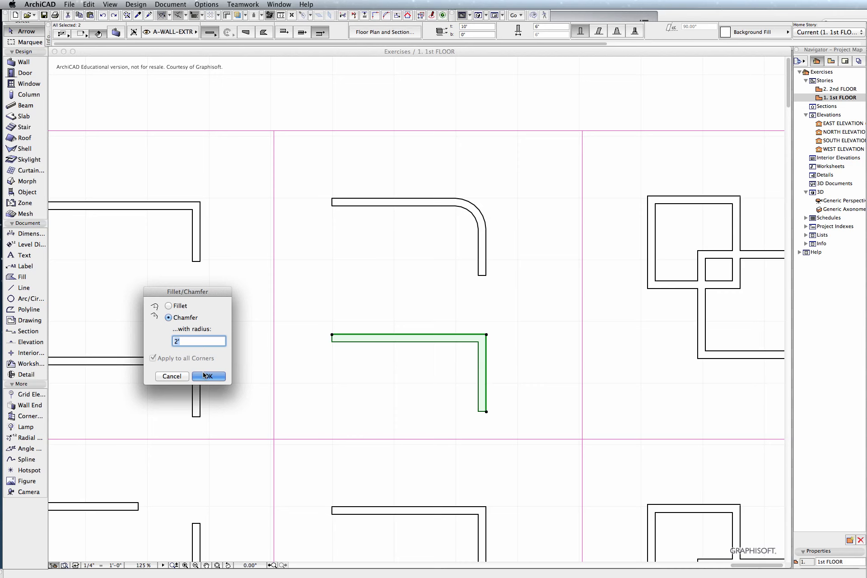
left_click(209, 376)
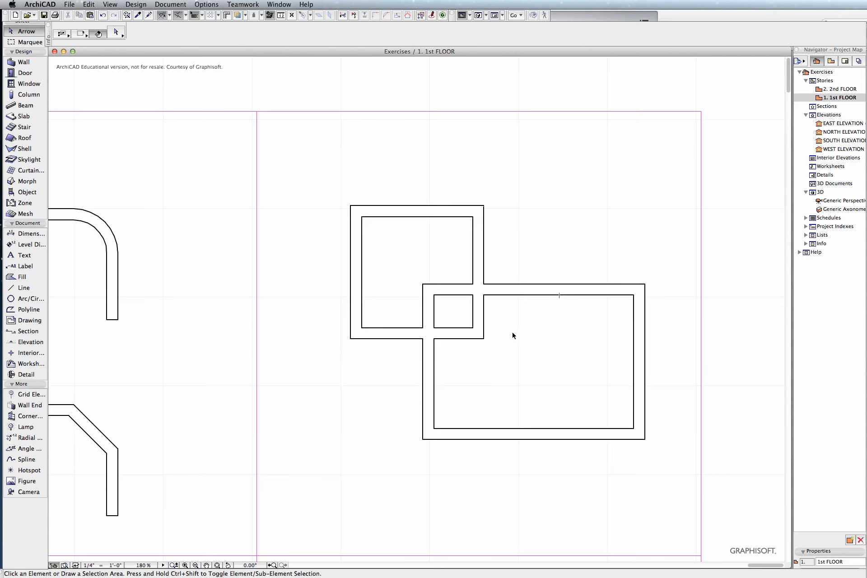
mouse_move(457, 378)
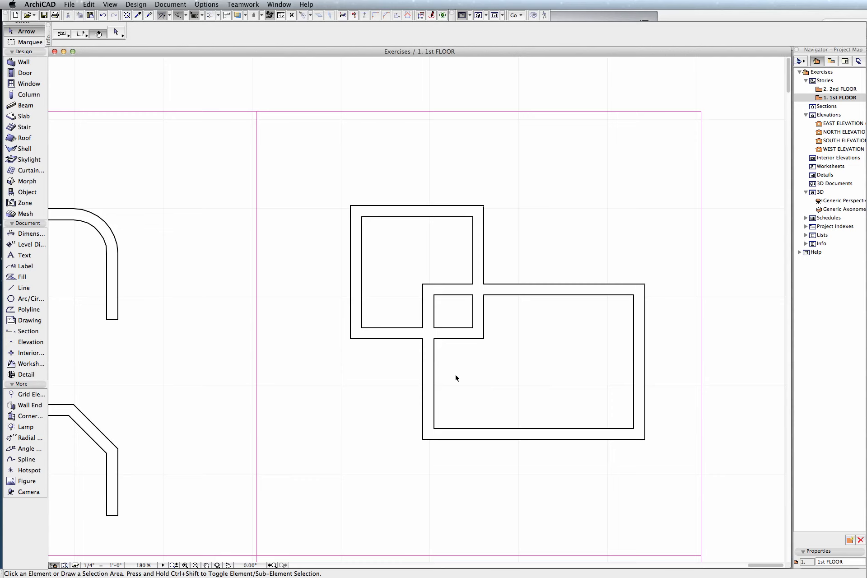
mouse_move(474, 348)
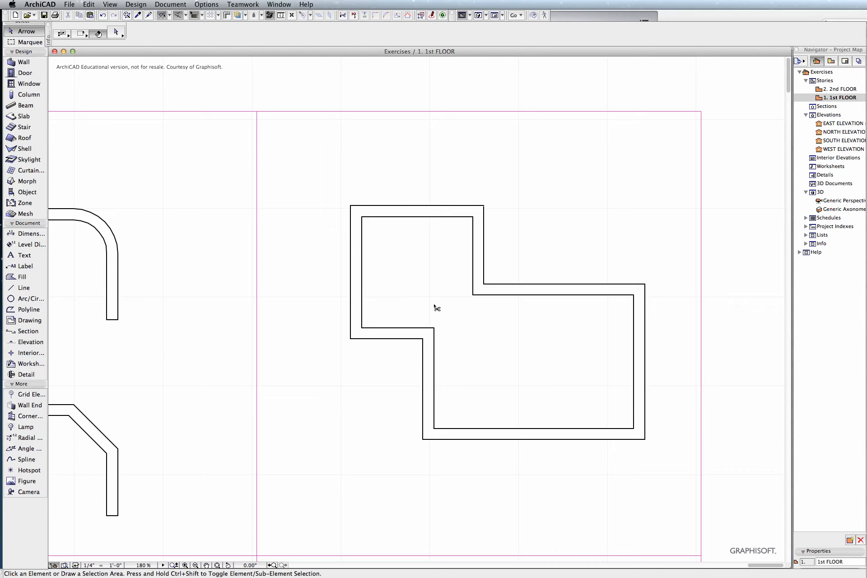
mouse_move(152, 140)
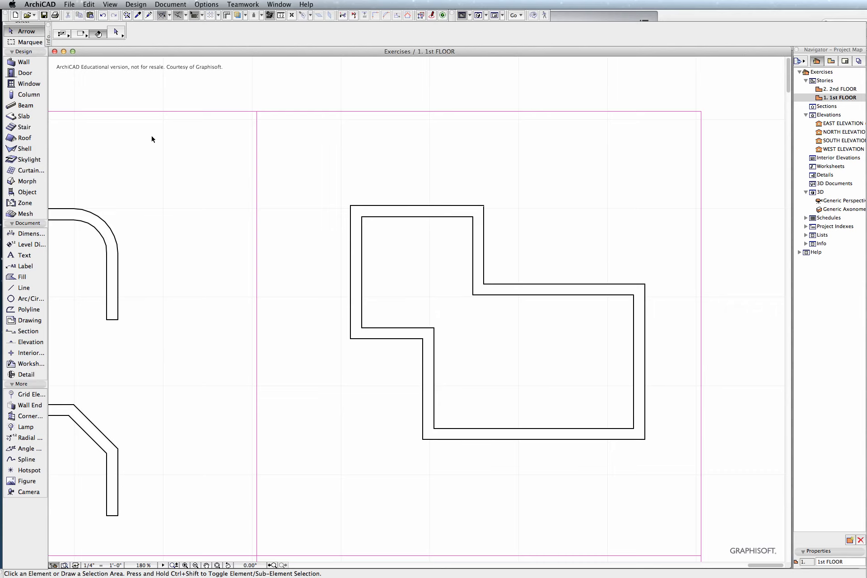
Step: Trim the overlapping wall pieces so the two rooms merge, then clear the selection
left_click(23, 62)
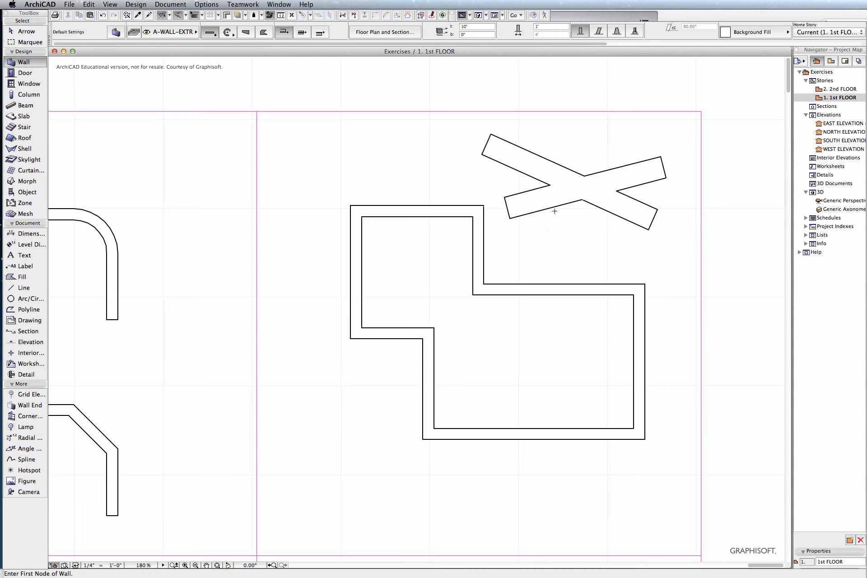
mouse_move(570, 210)
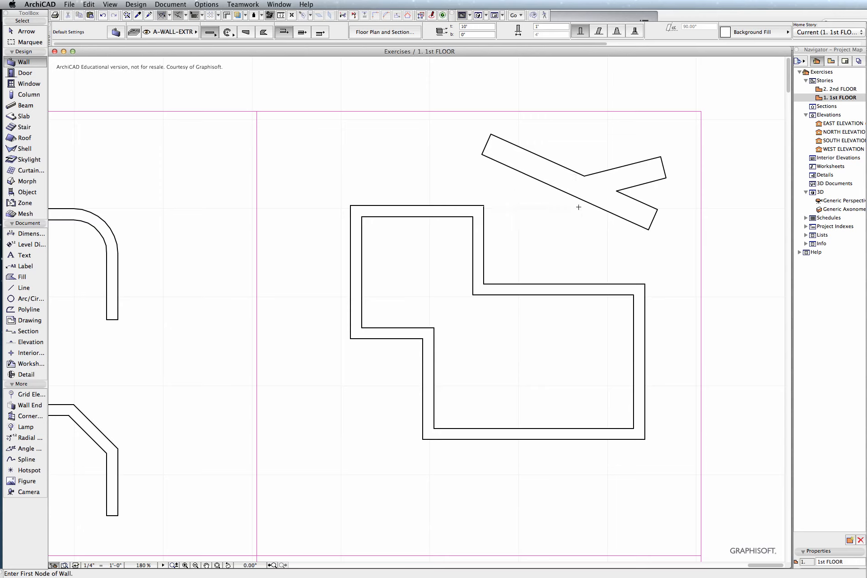
Step: Zoom out to view the whole exercise sheet after trimming the crossing walls
scroll("down", 3)
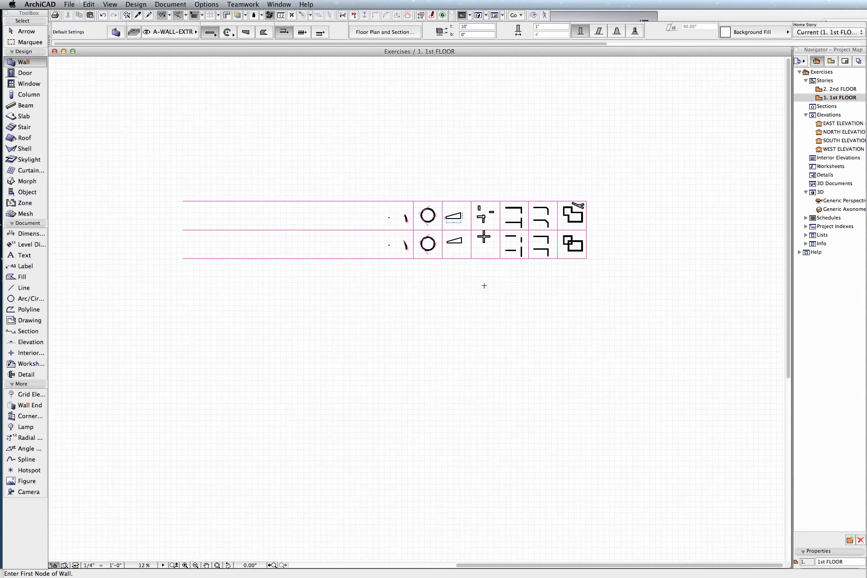